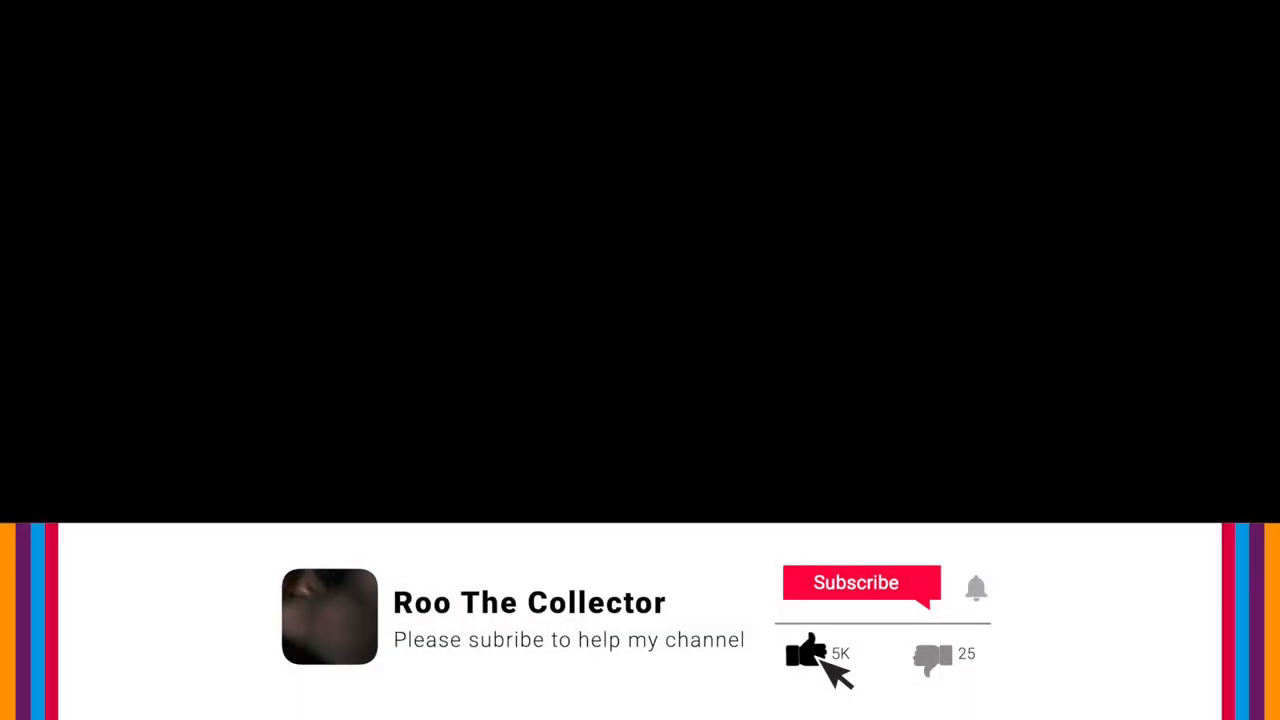
Watch the Roo The Collector outro switch to grey Subscribed with likes reaching 23K
click(856, 582)
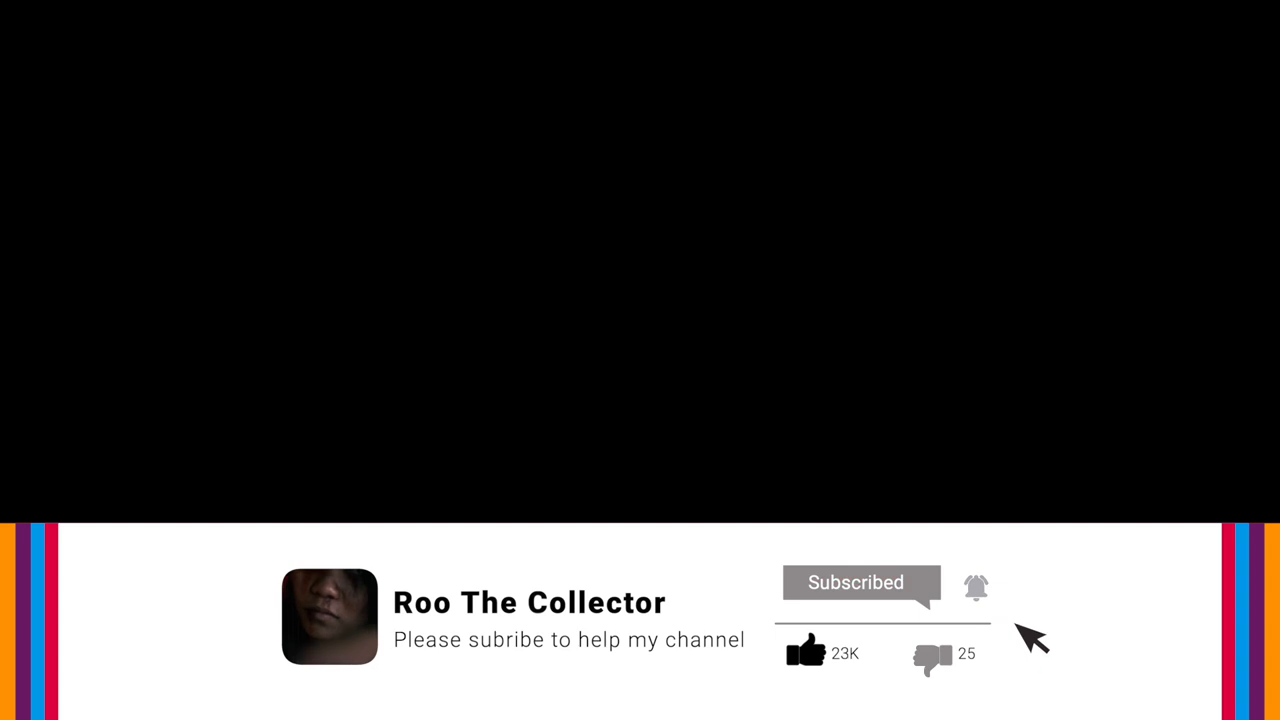